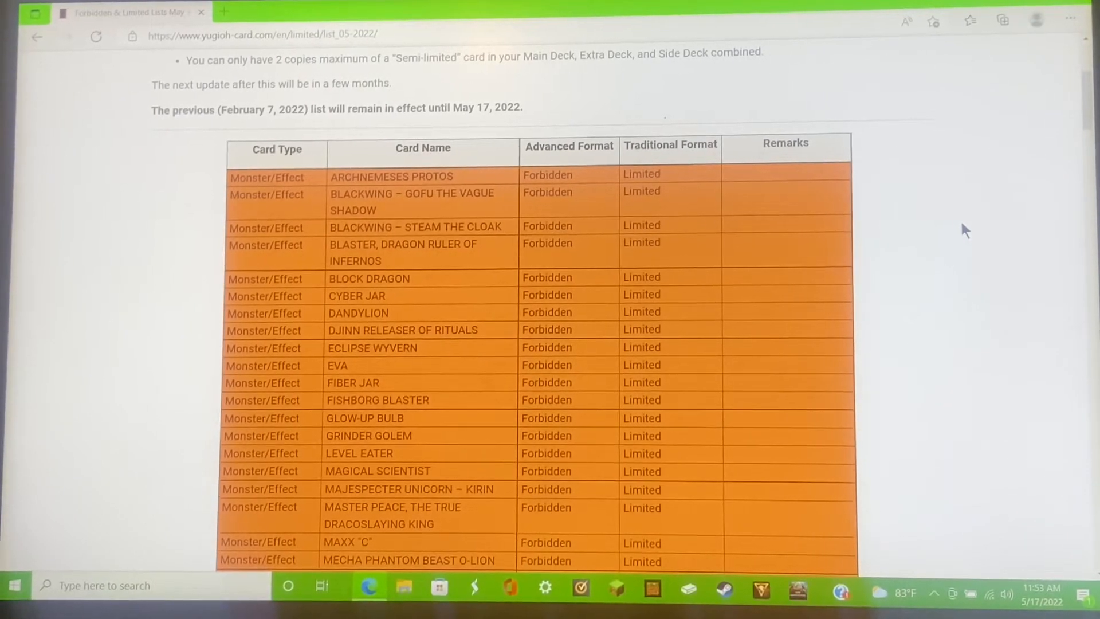
Scroll the Forbidden table to the Link monsters and highlight PREDAPLANT VERTE ANACONDA
scroll(down, 3)
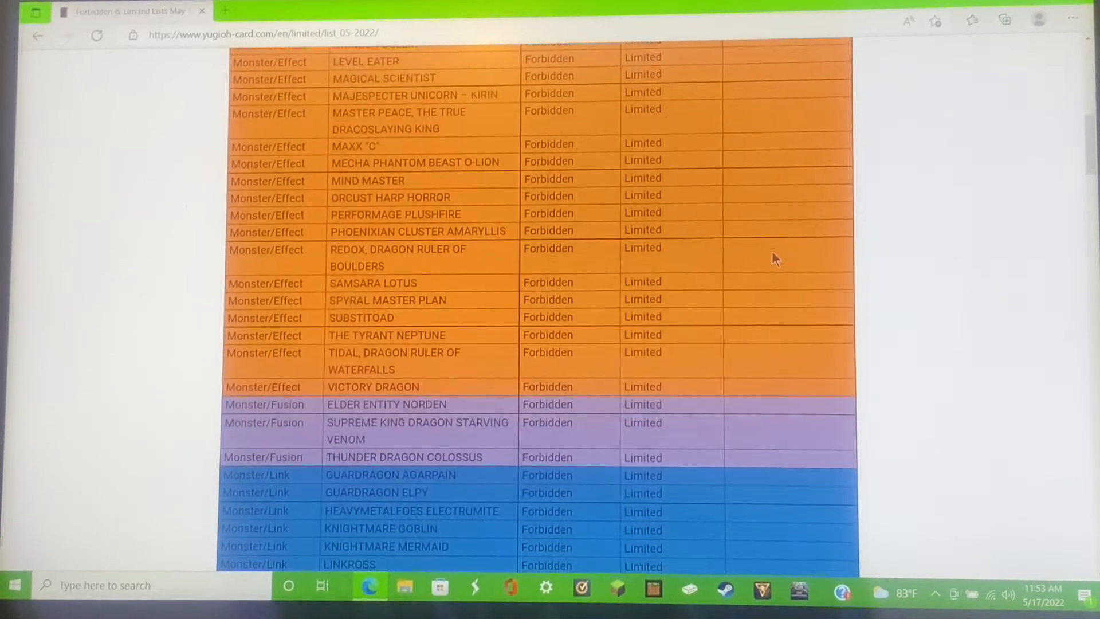
scroll(down, 3)
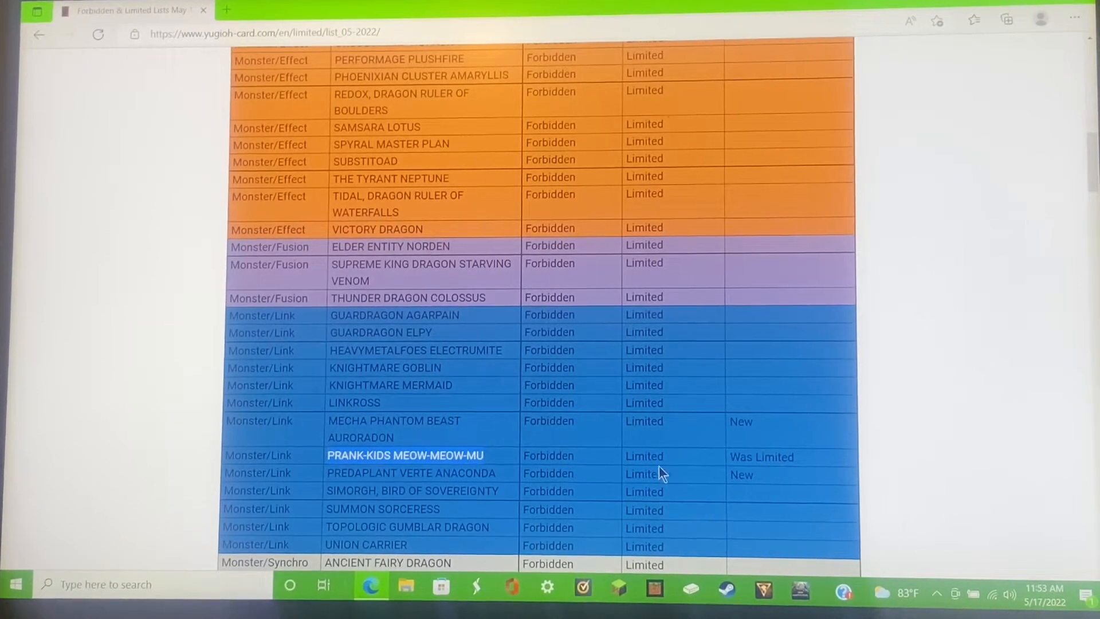
mouse_move(557, 461)
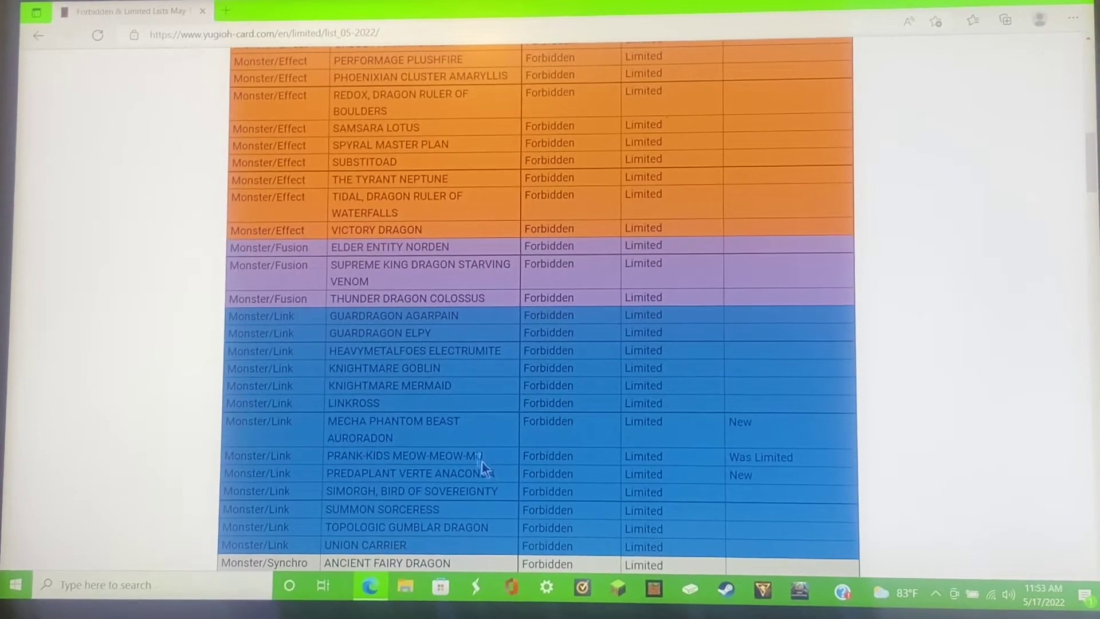
mouse_move(328, 478)
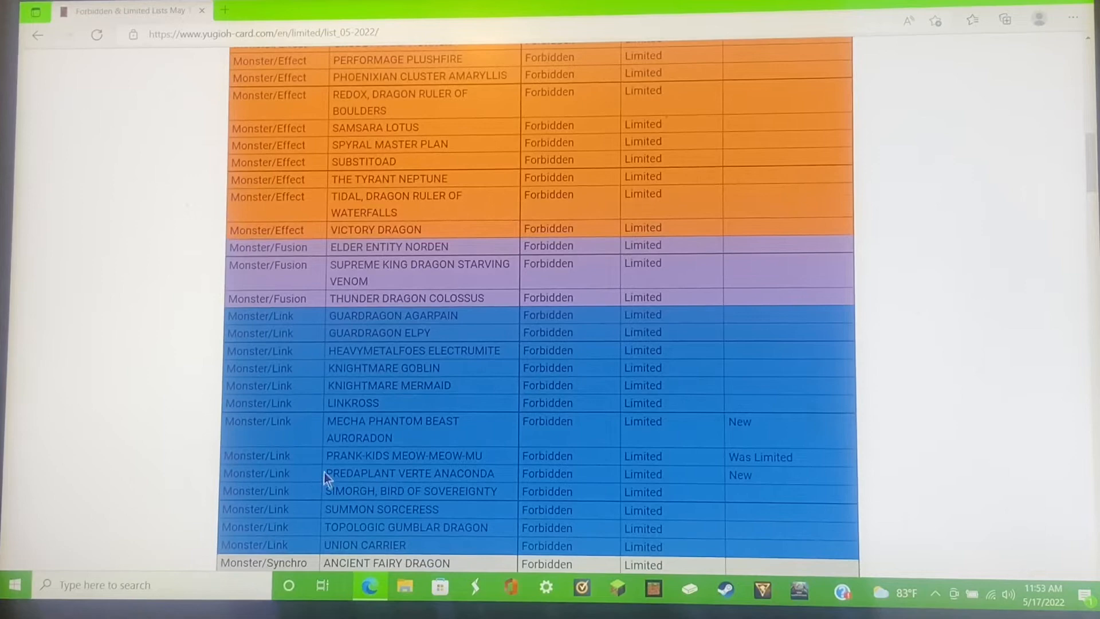
double_click(409, 474)
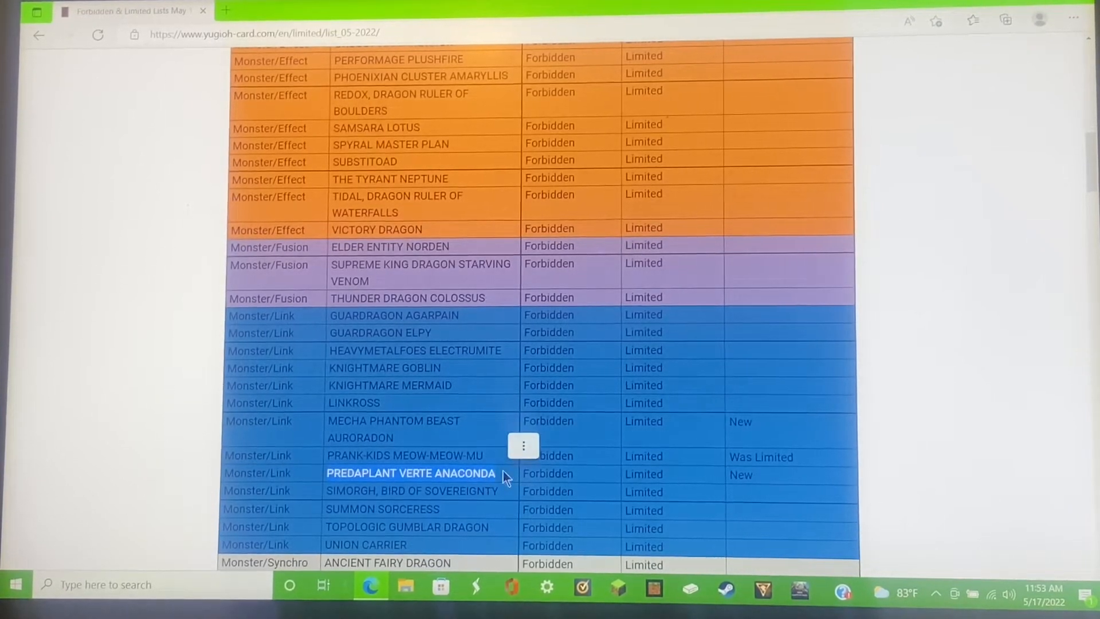
mouse_move(521, 459)
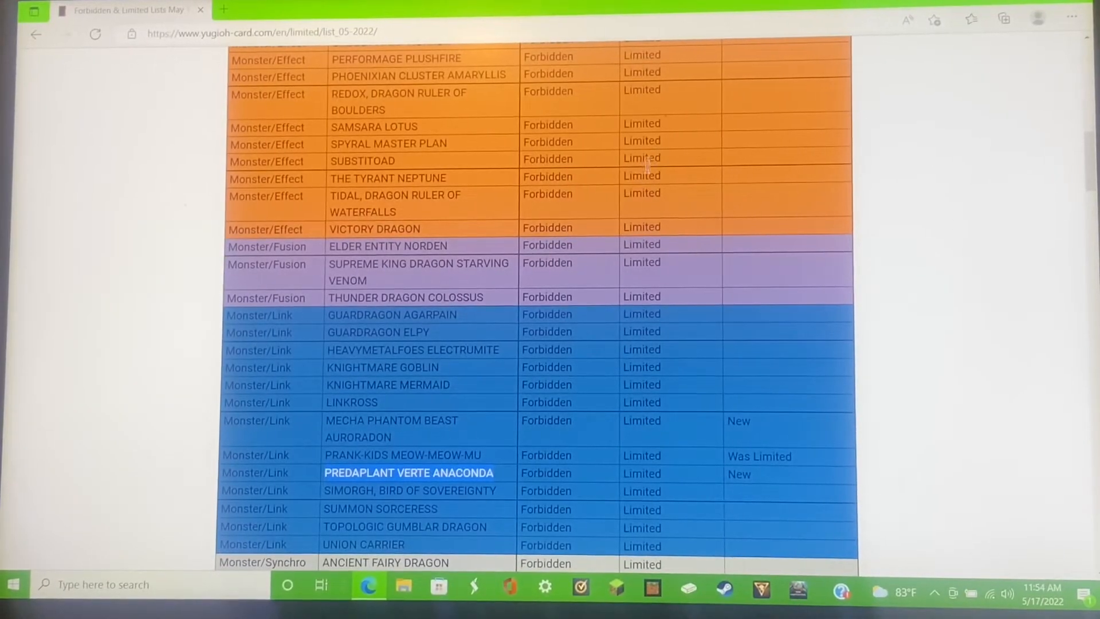
Scroll past the Xyz, Spell and Trap forbidden entries to the Limited Effect monsters
scroll(down, 3)
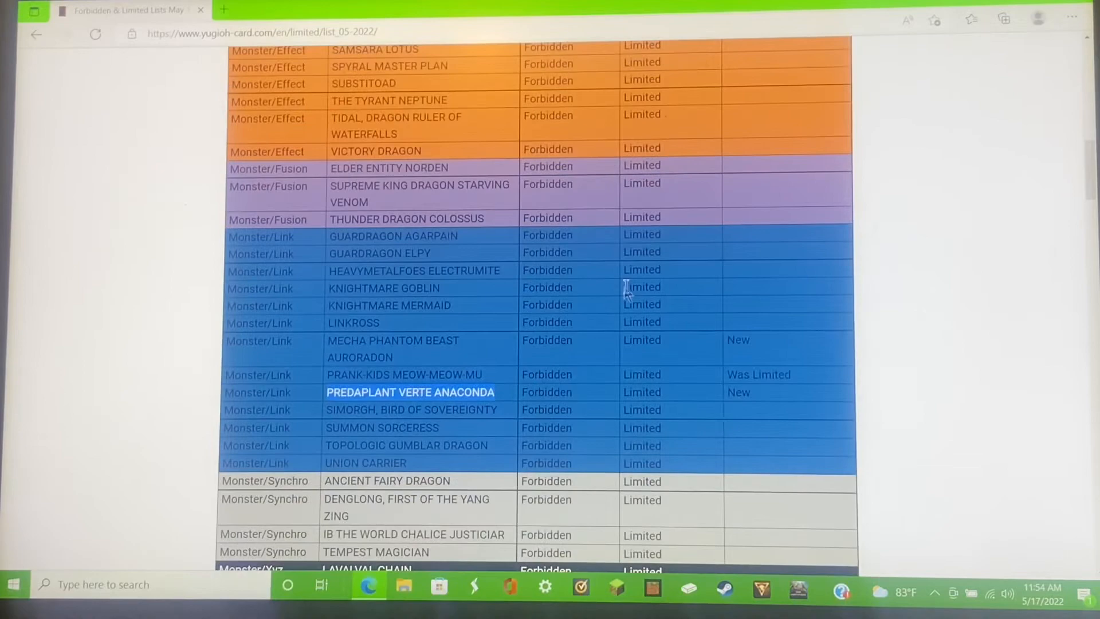
scroll(down, 3)
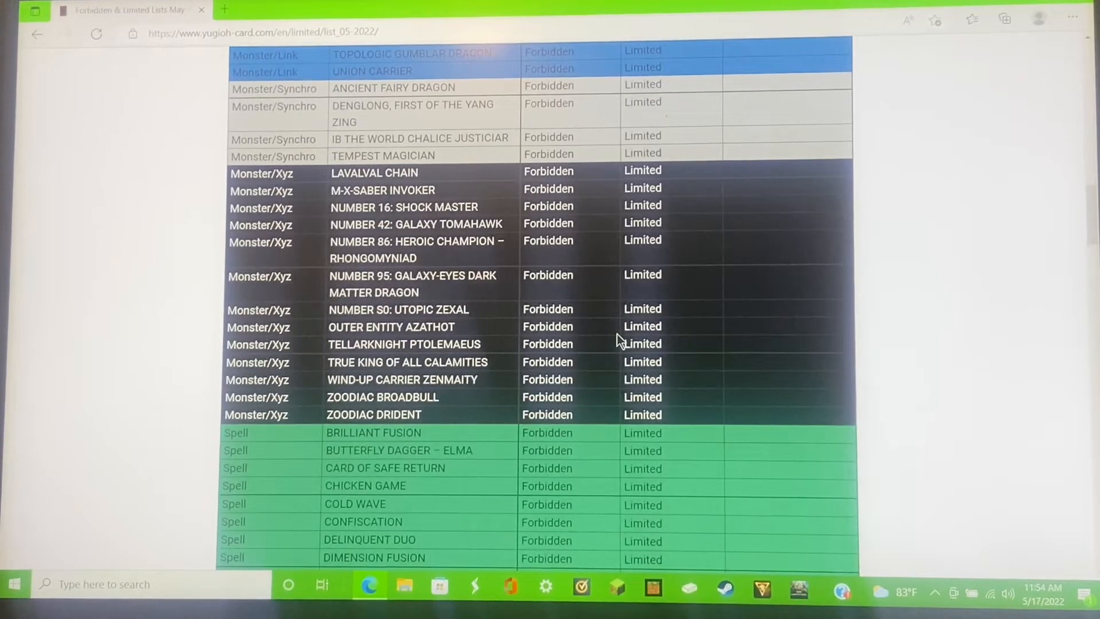
scroll(down, 3)
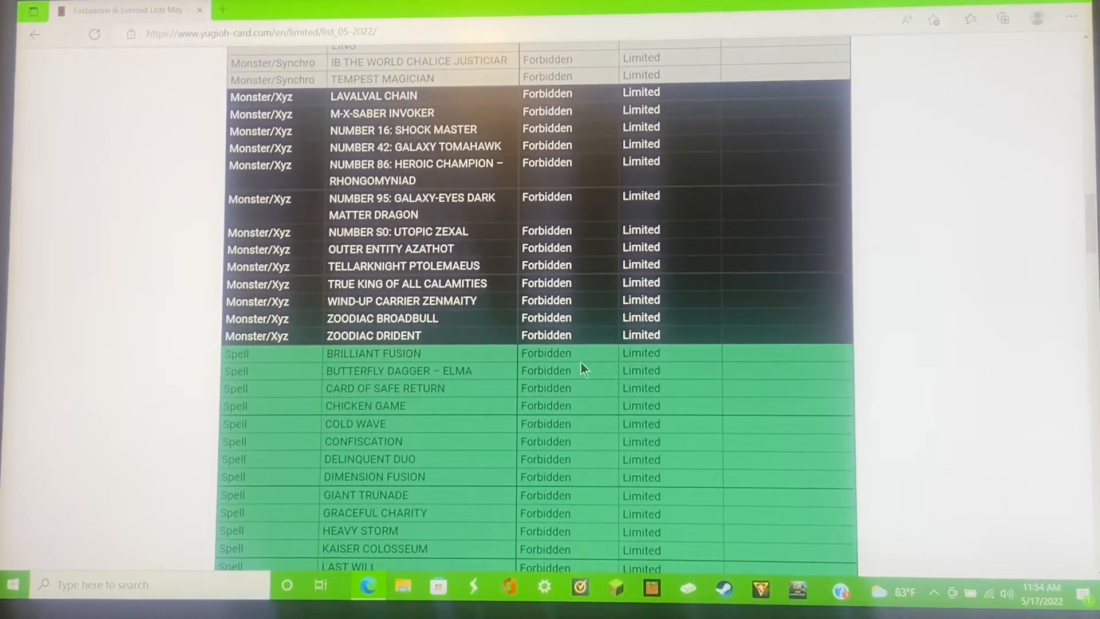
scroll(down, 3)
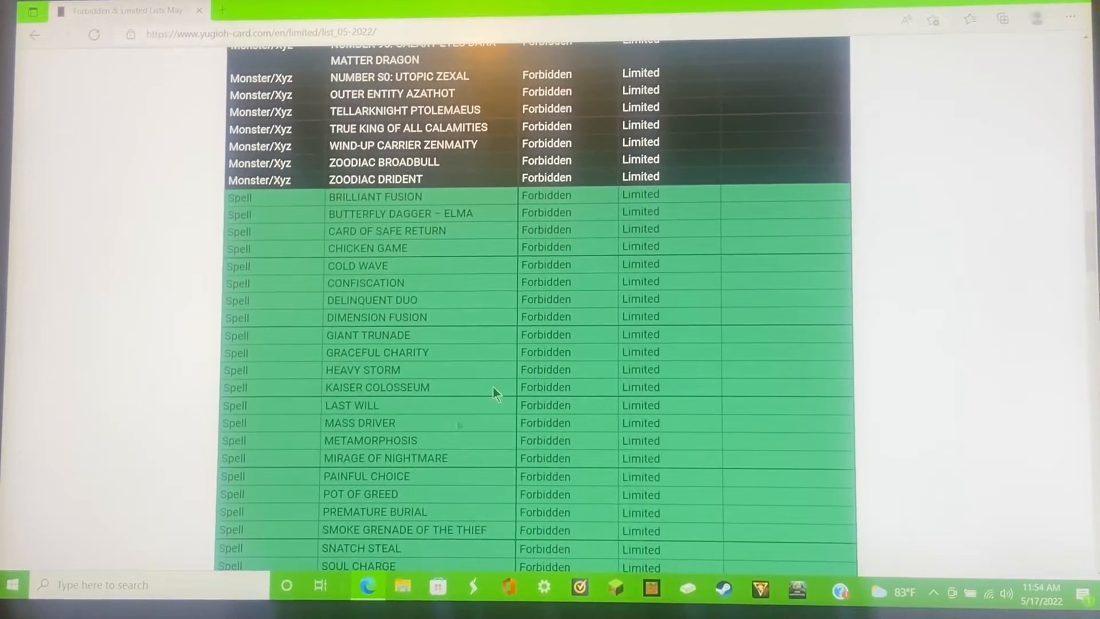
scroll(down, 3)
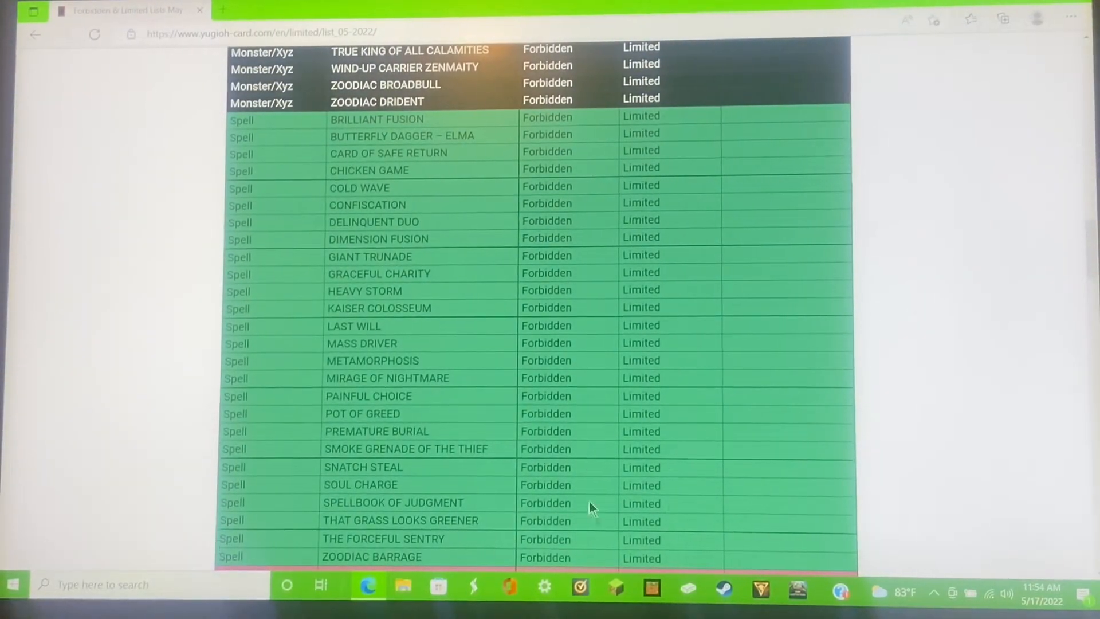
scroll(down, 3)
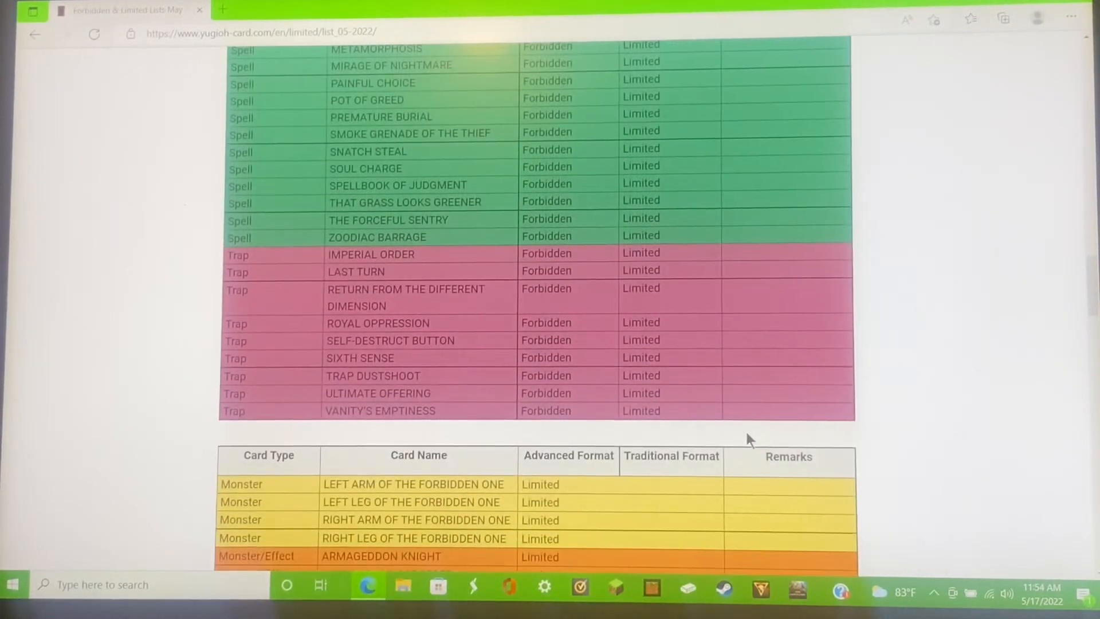
scroll(down, 3)
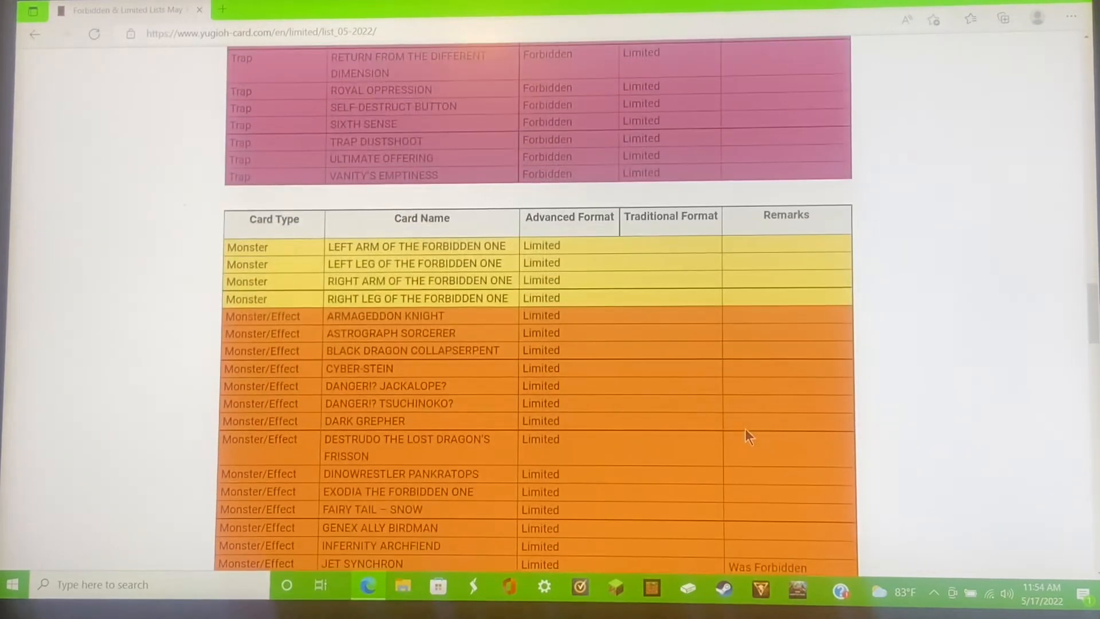
scroll(down, 3)
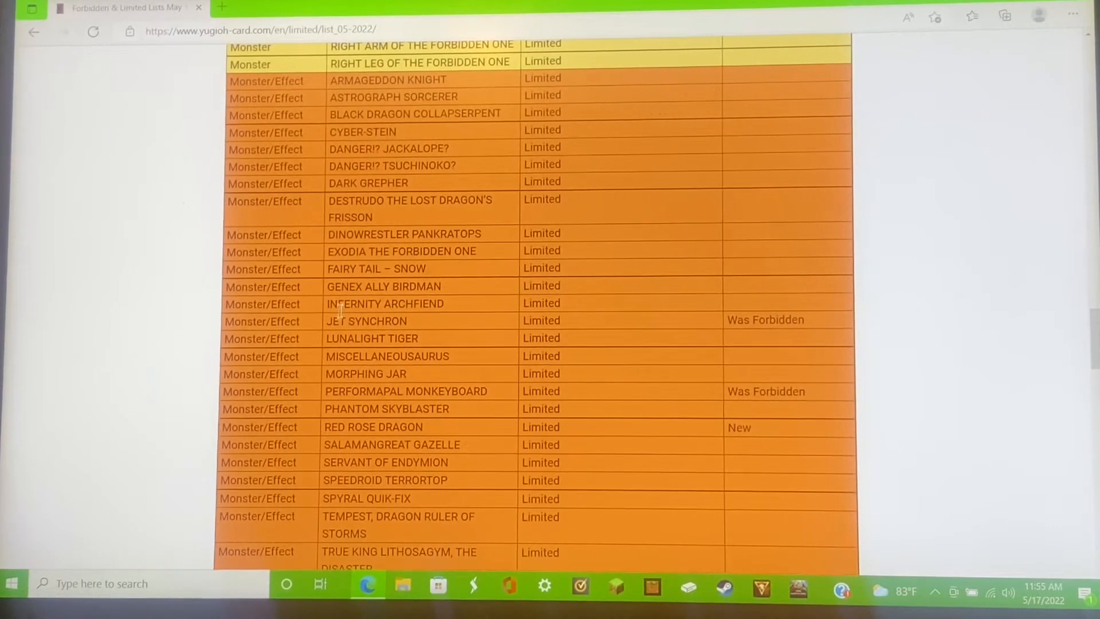
double_click(366, 321)
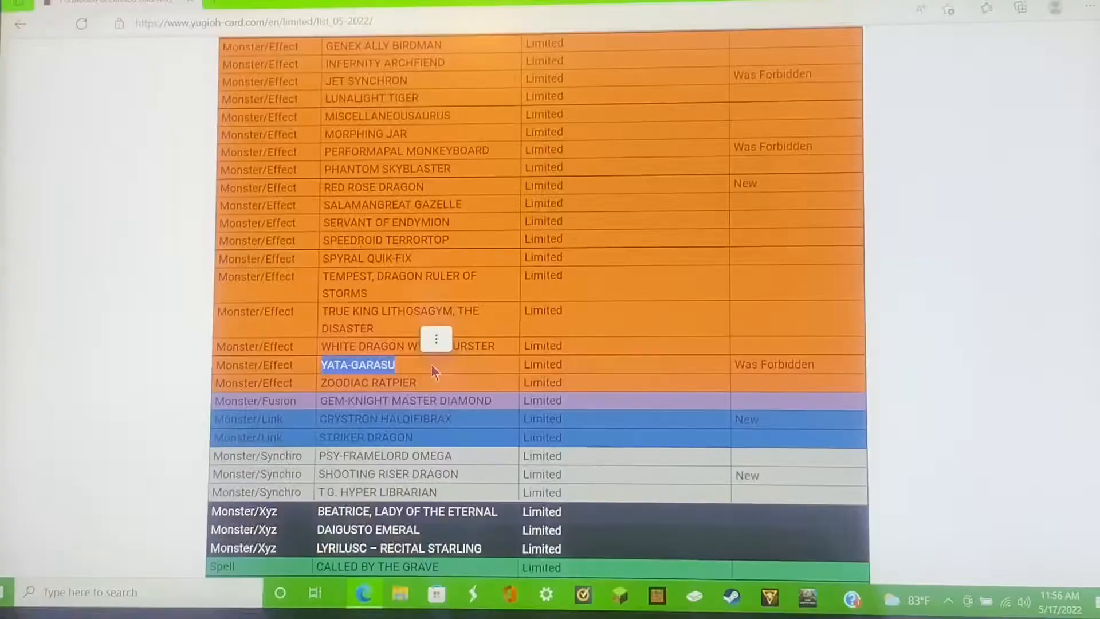
mouse_move(634, 412)
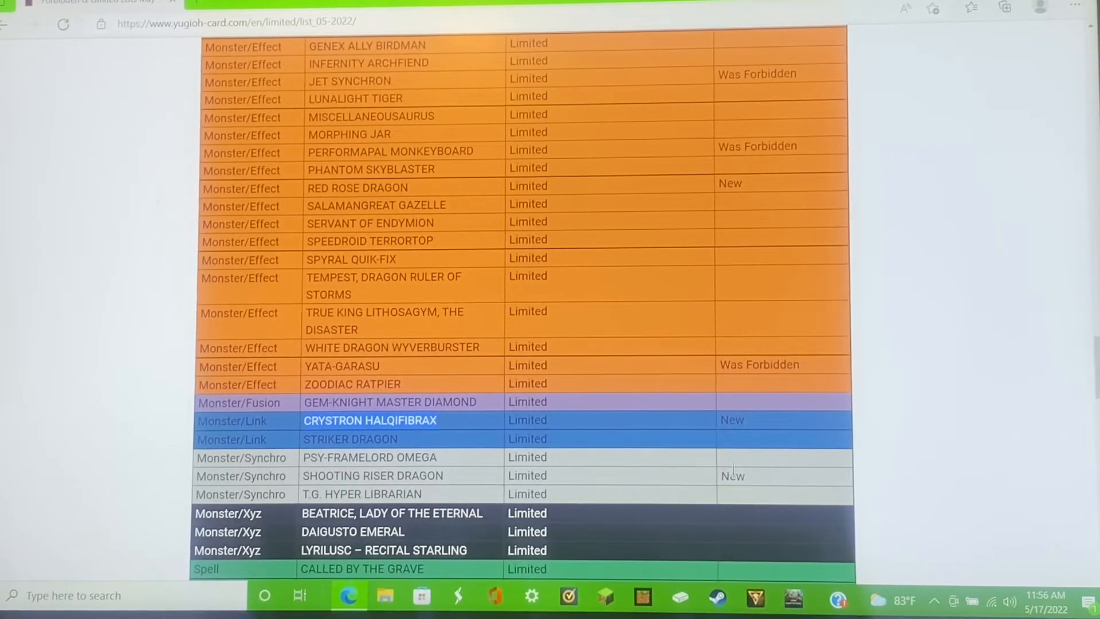
Highlight SHOOTING RISER DRAGON, the newly limited Synchro monster
double_click(327, 476)
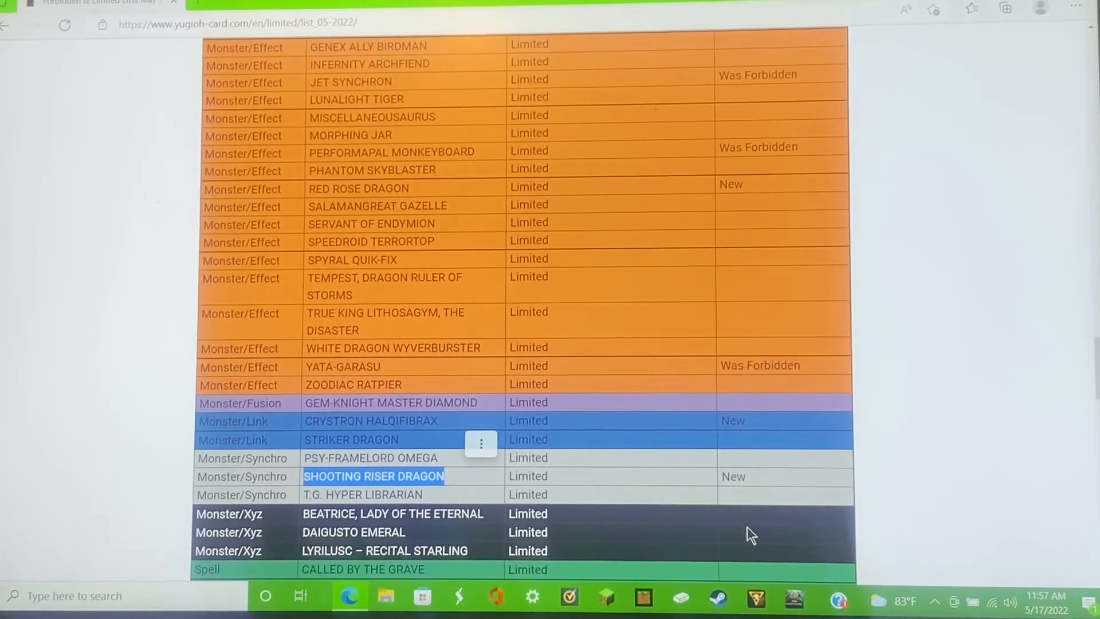
Scroll to the Limited Spells and highlight CHANGE OF HEART, marked Was Forbidden
scroll(down, 3)
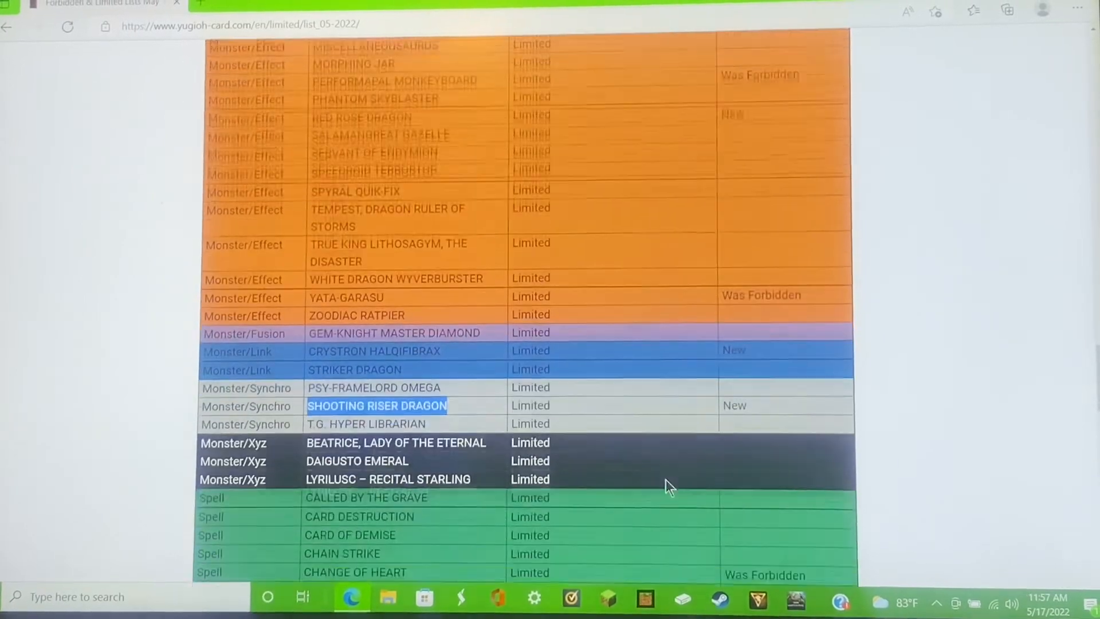
scroll(down, 3)
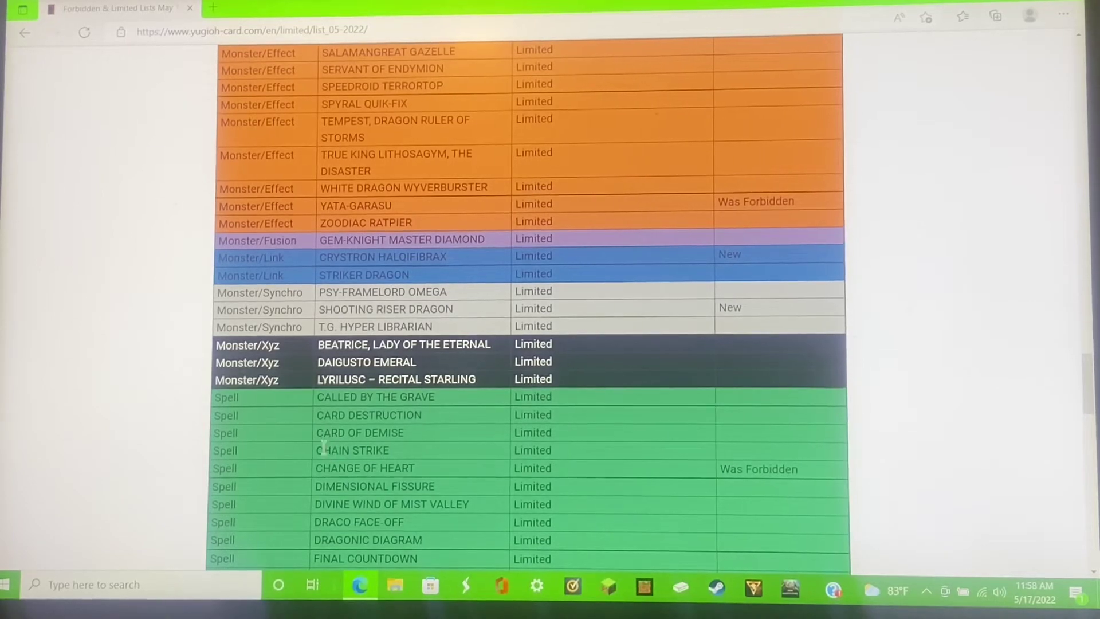
double_click(365, 468)
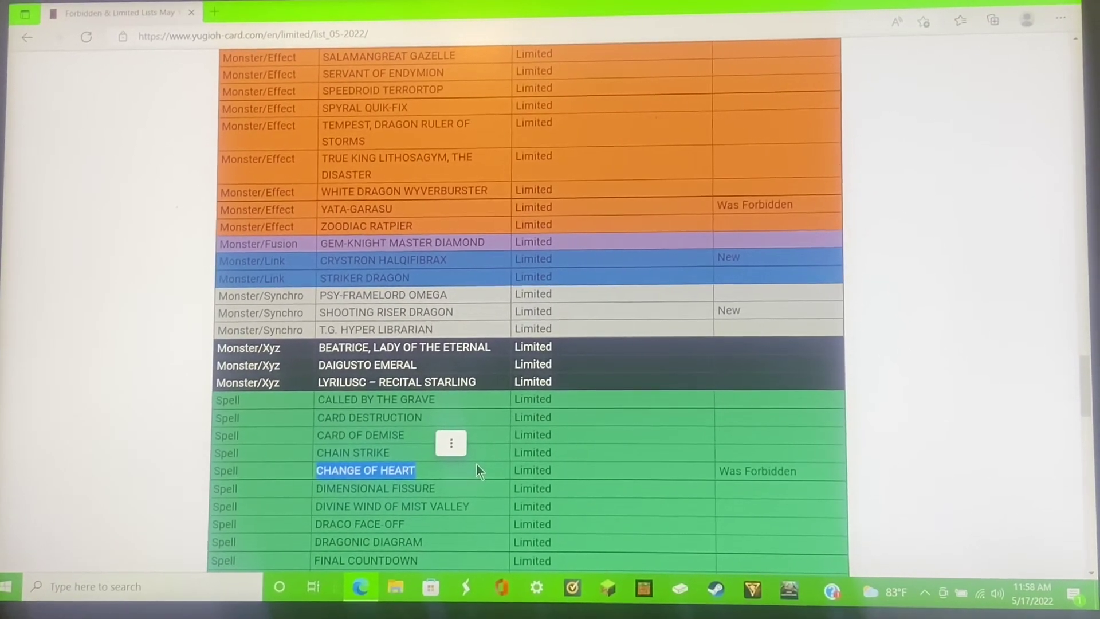
scroll(down, 3)
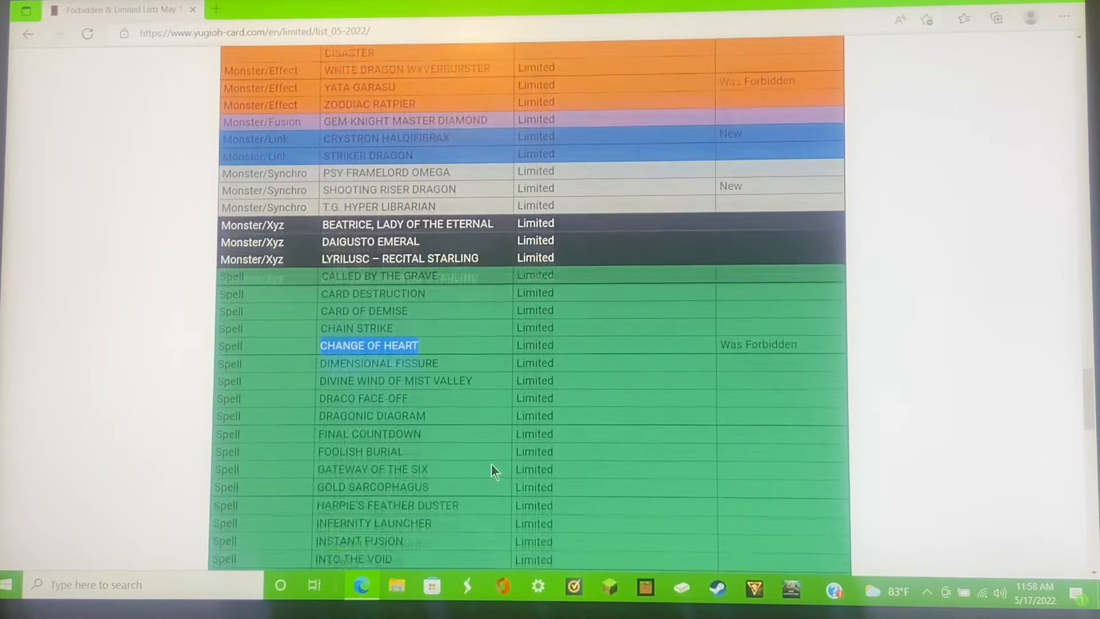
Scroll past the Limited Traps, including TIME SEAL, to the Semi-Limited table
scroll(down, 3)
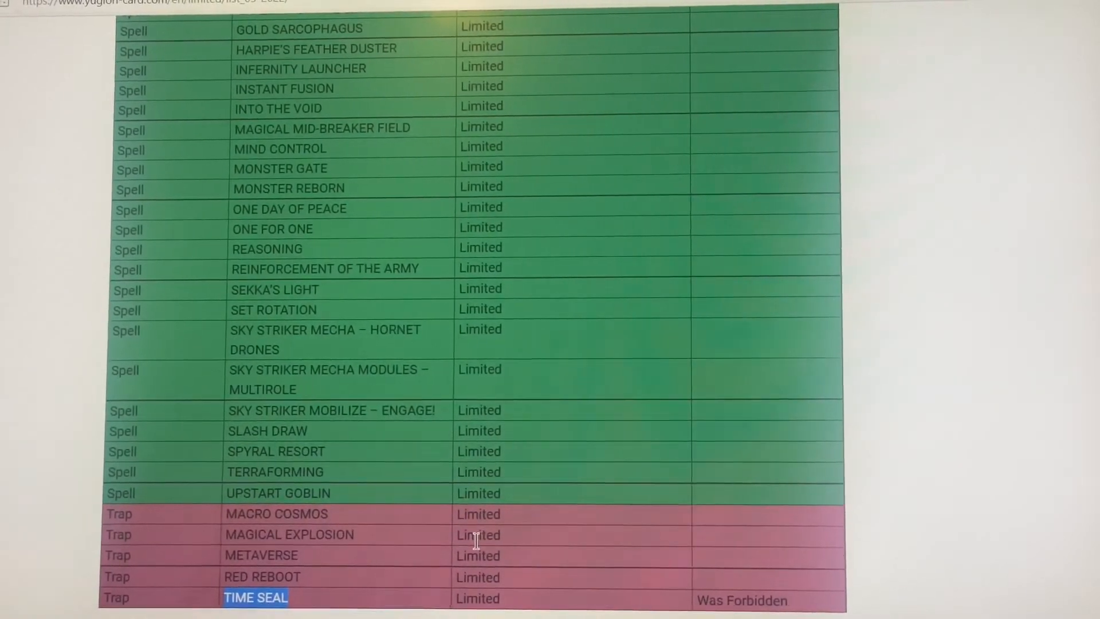
scroll(down, 3)
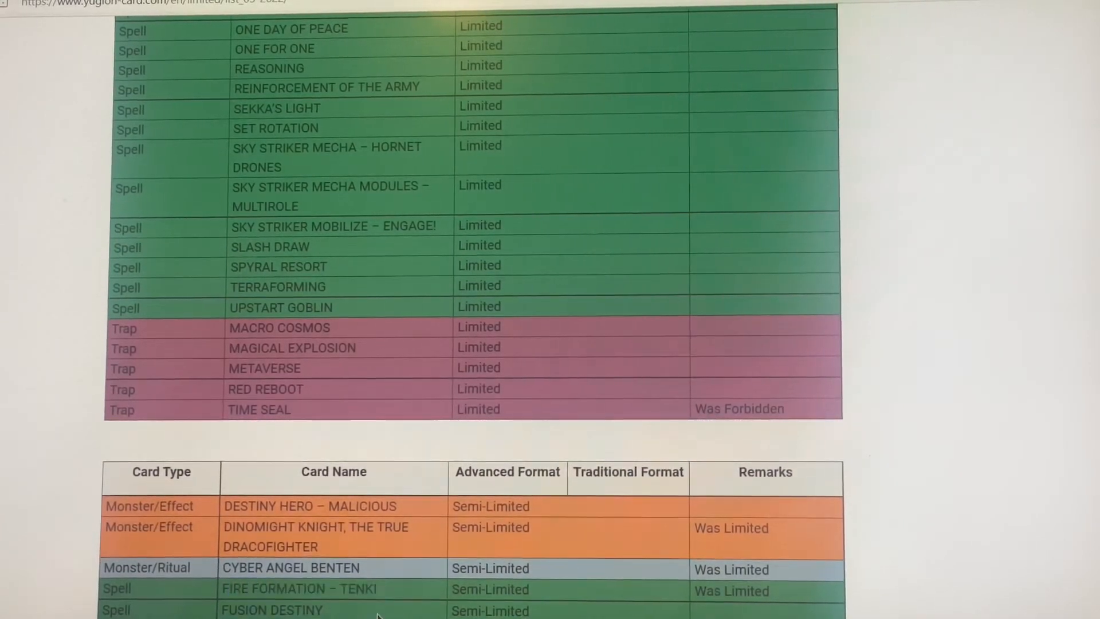
Highlight FUSION DESTINY, then scroll down and highlight POT OF DESIRES
double_click(272, 610)
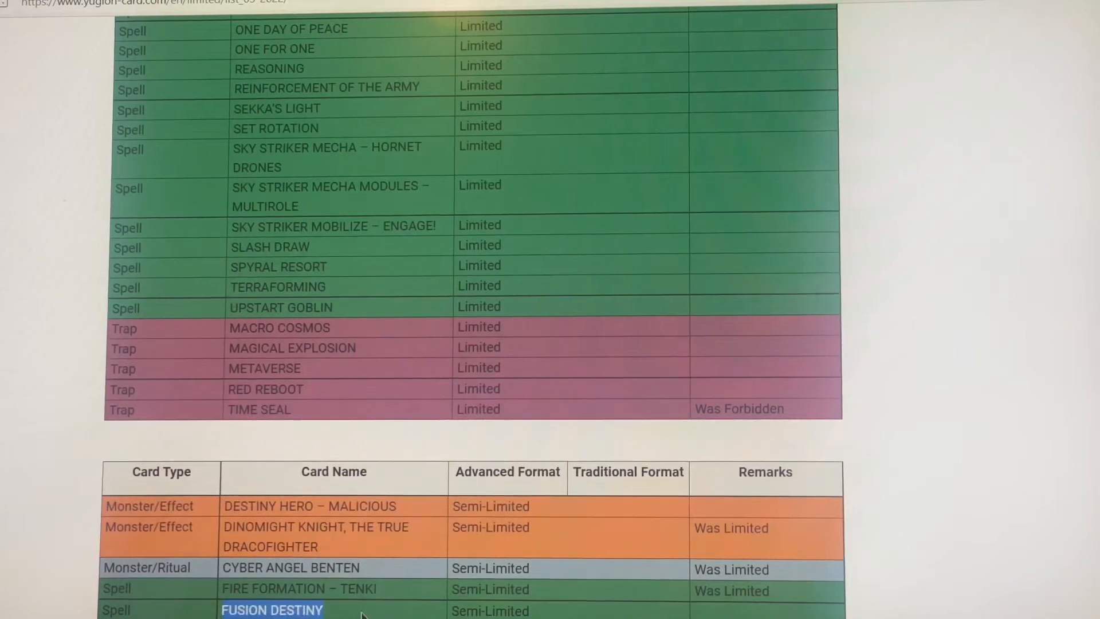
mouse_move(689, 583)
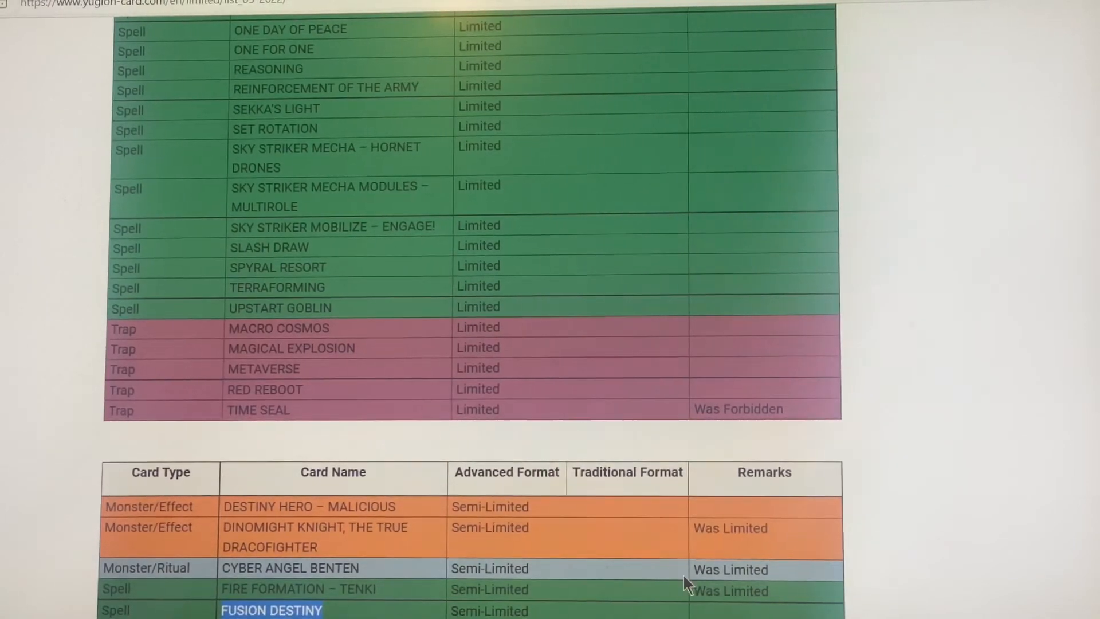
scroll(down, 3)
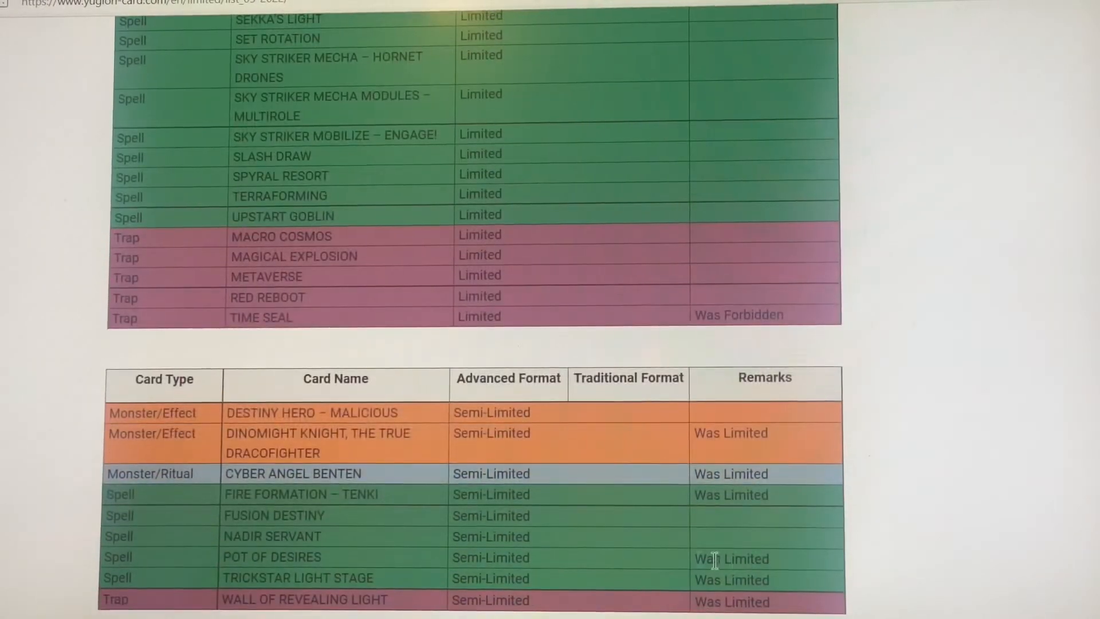
double_click(273, 557)
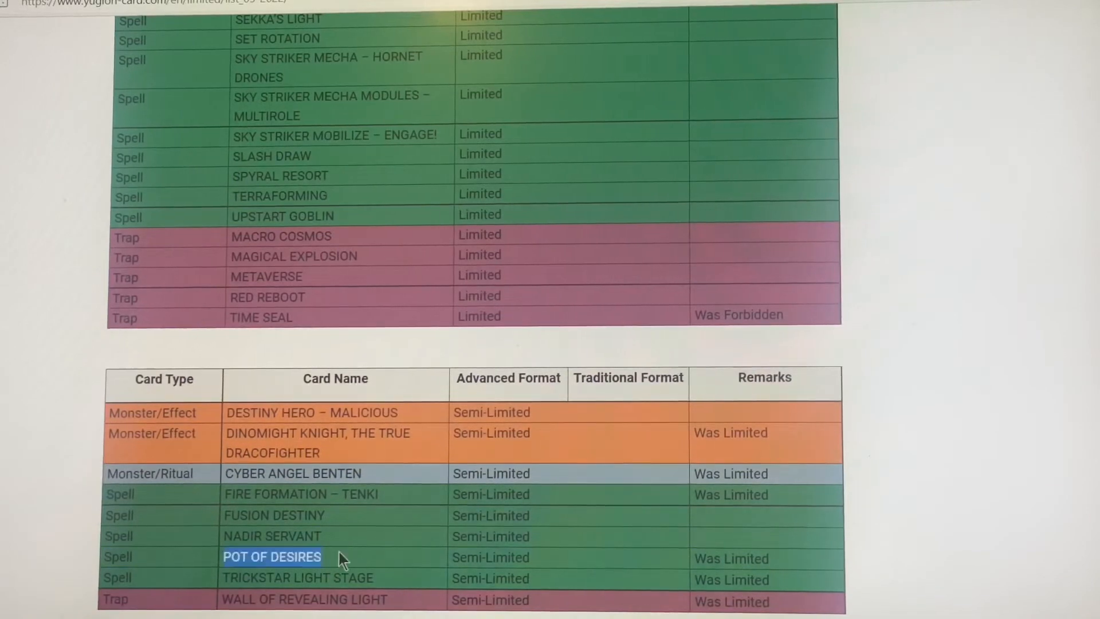
mouse_move(475, 570)
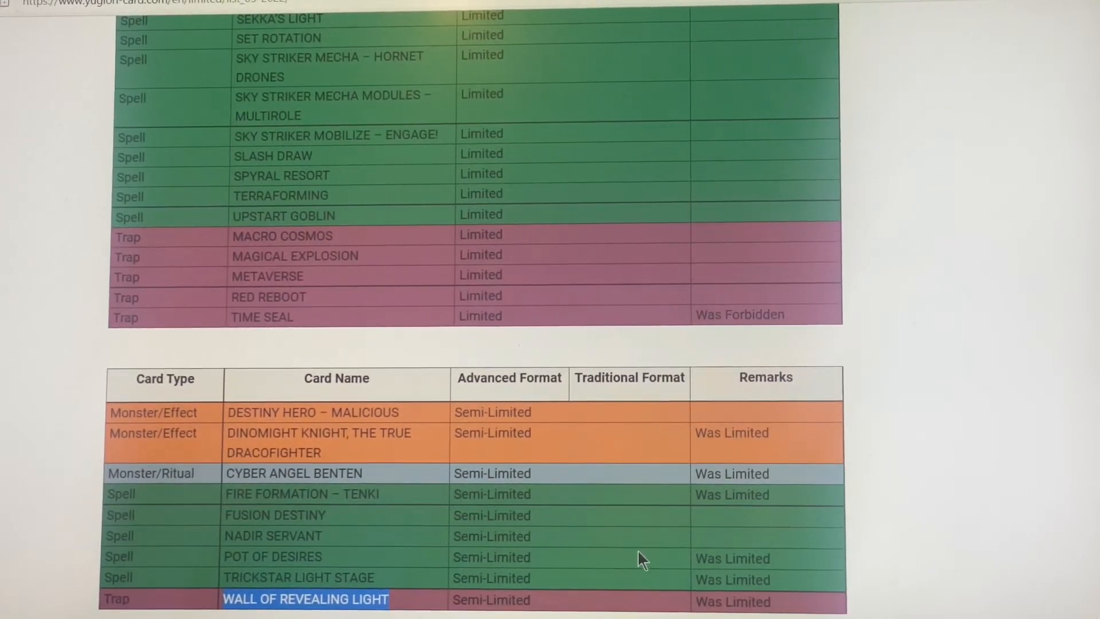
Scroll to the No Longer On List table and highlight SALAMANGREAT CIRCLE and SCAPEGOAT
scroll(down, 3)
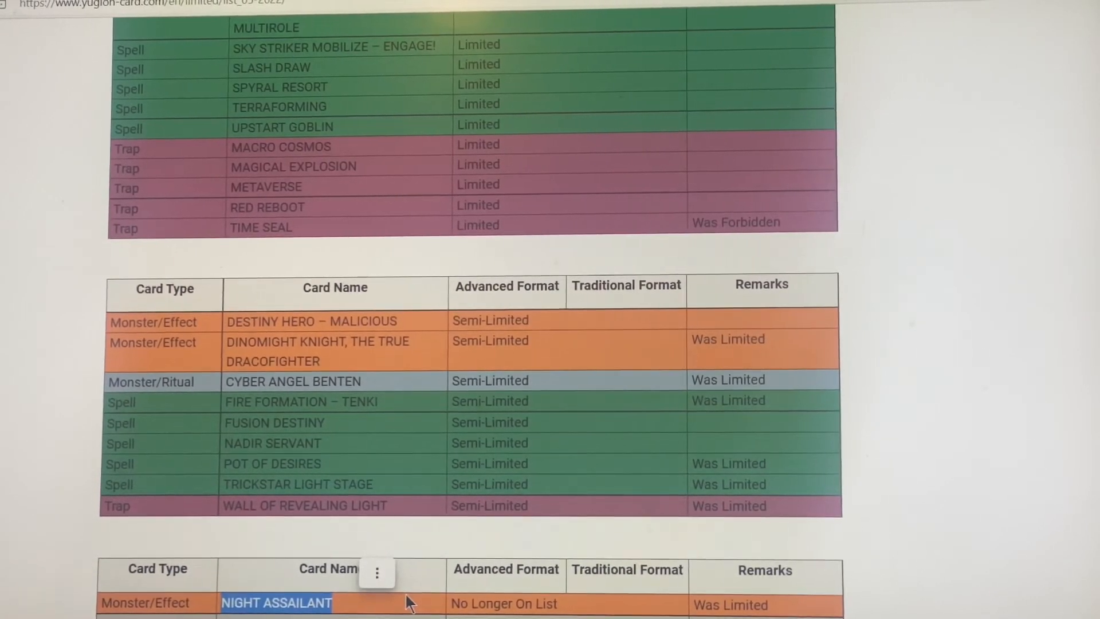
scroll(down, 3)
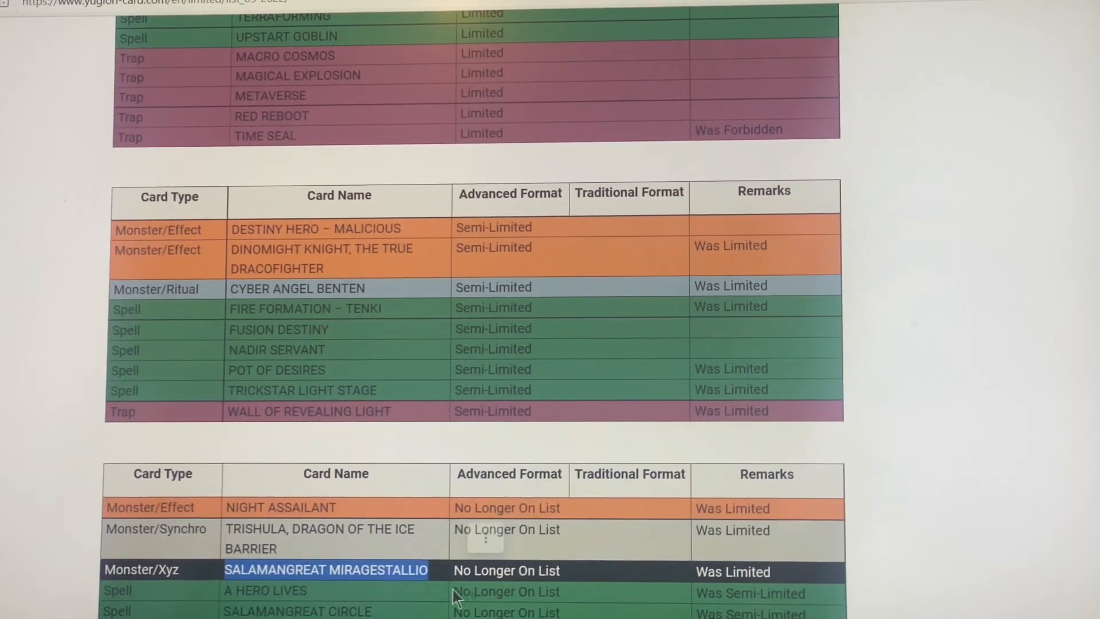
scroll(down, 3)
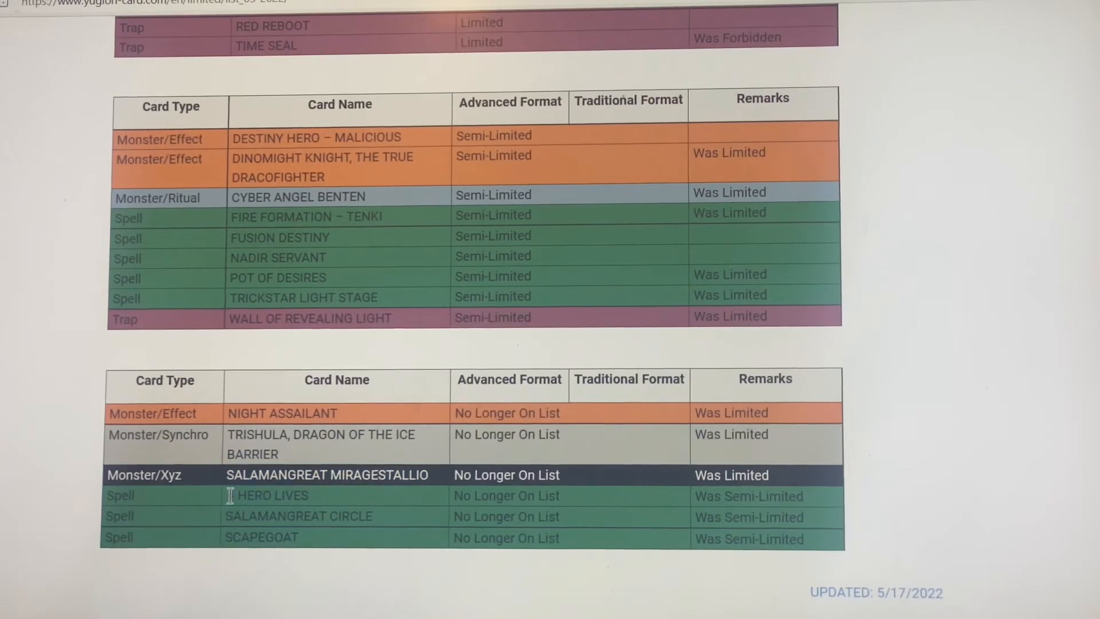
double_click(272, 495)
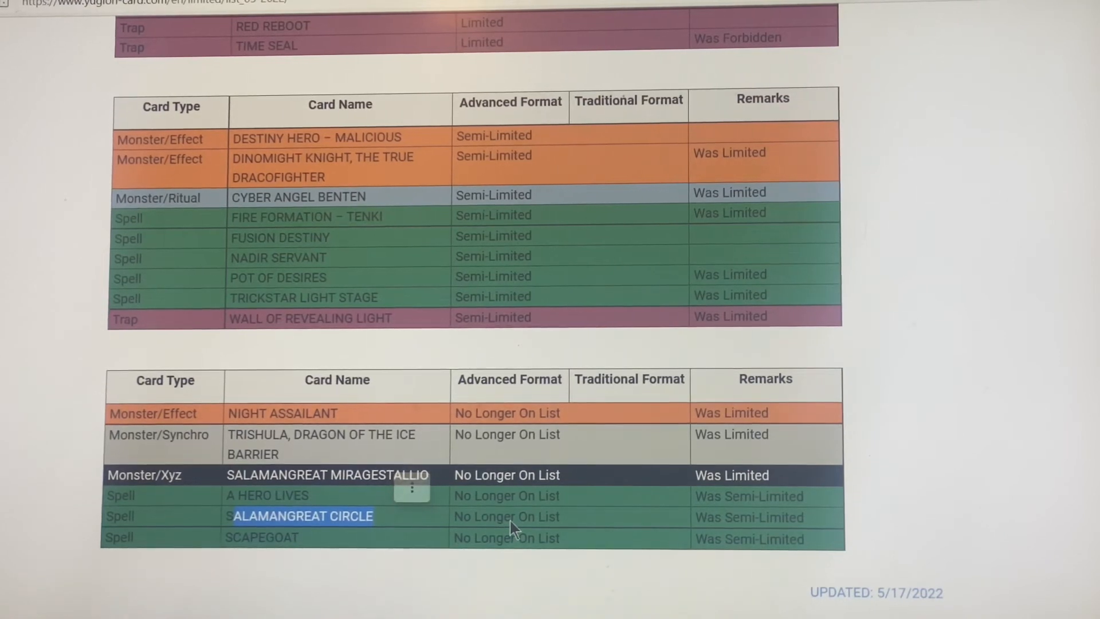
mouse_move(362, 544)
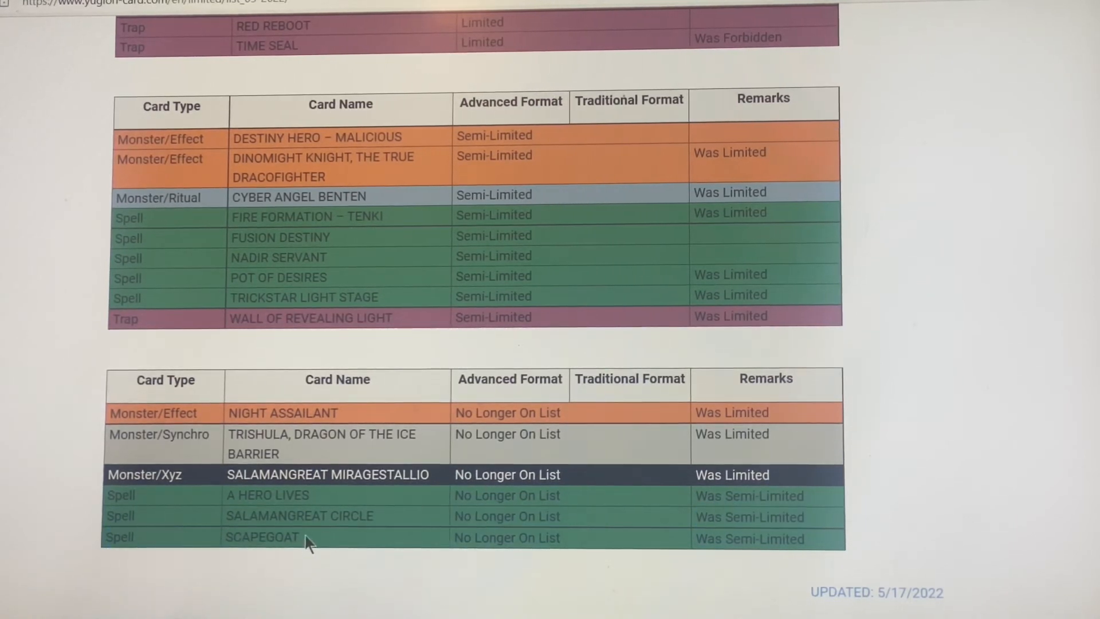
double_click(260, 537)
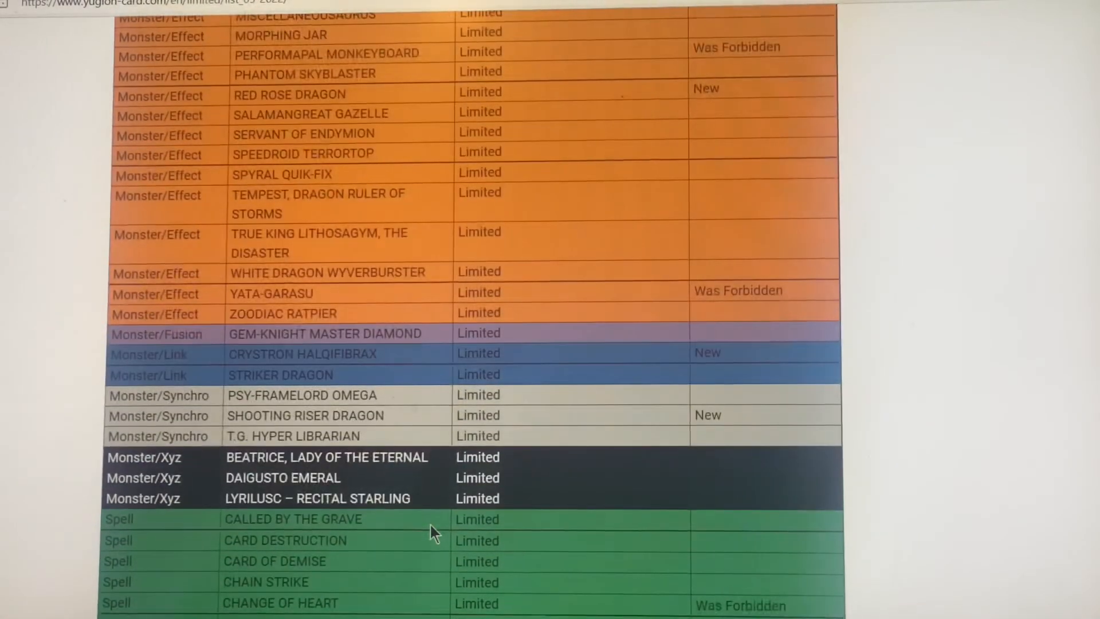
scroll(down, 3)
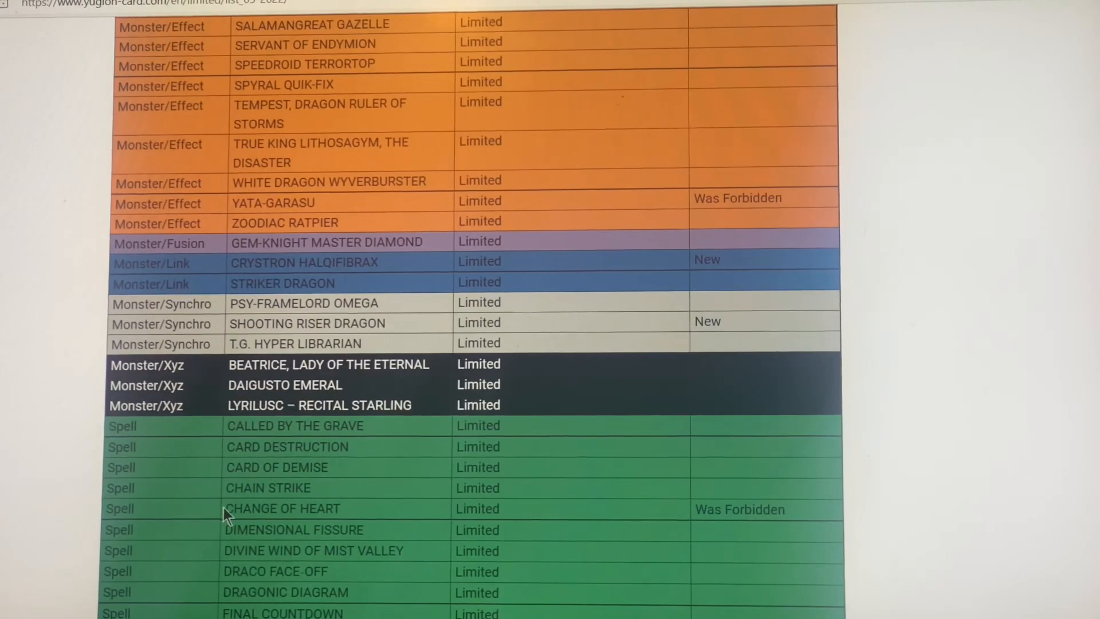
scroll(down, 3)
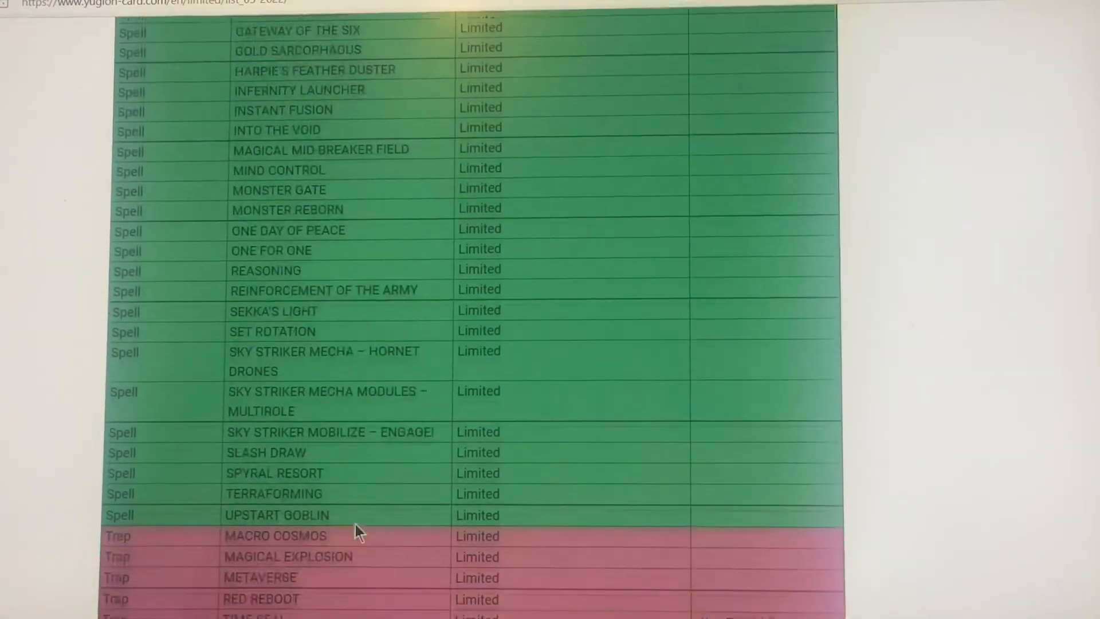
scroll(down, 3)
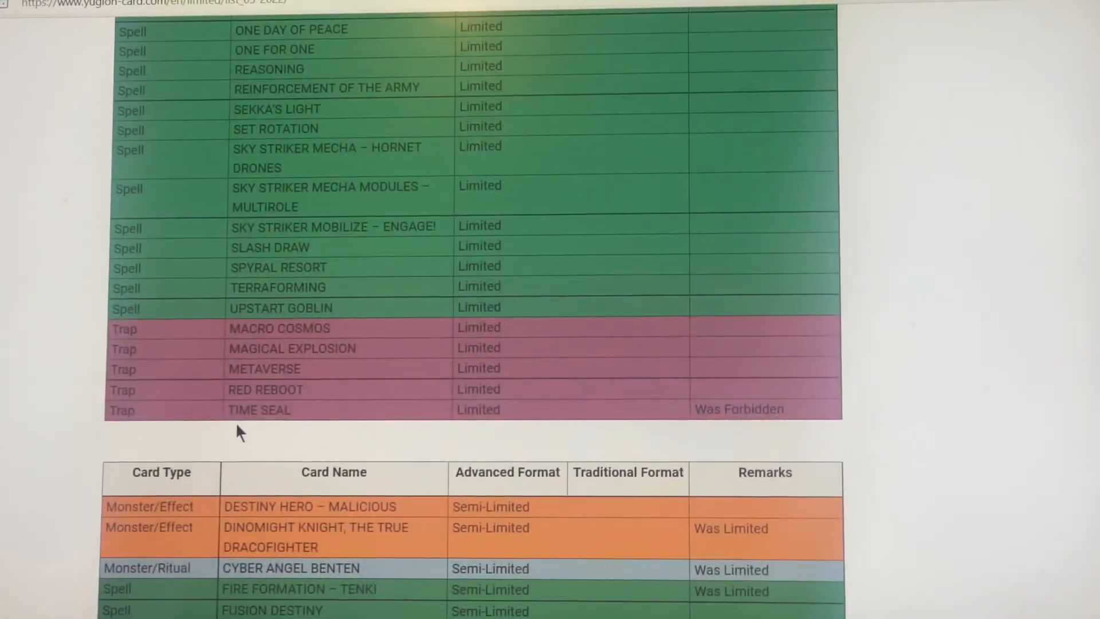
double_click(256, 410)
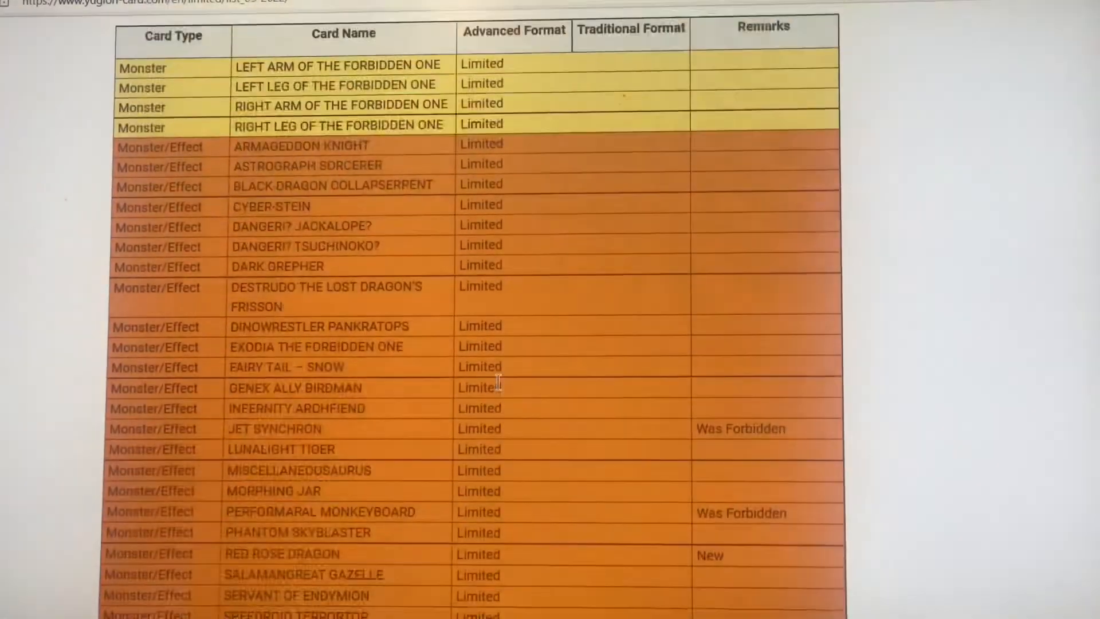
scroll(down, 3)
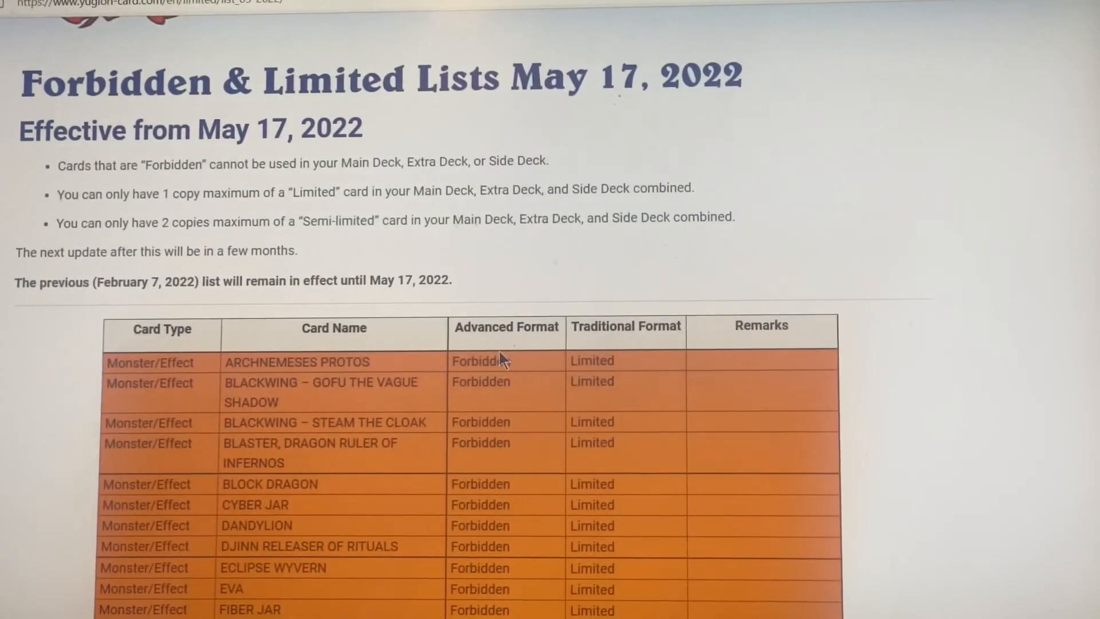
scroll(down, 3)
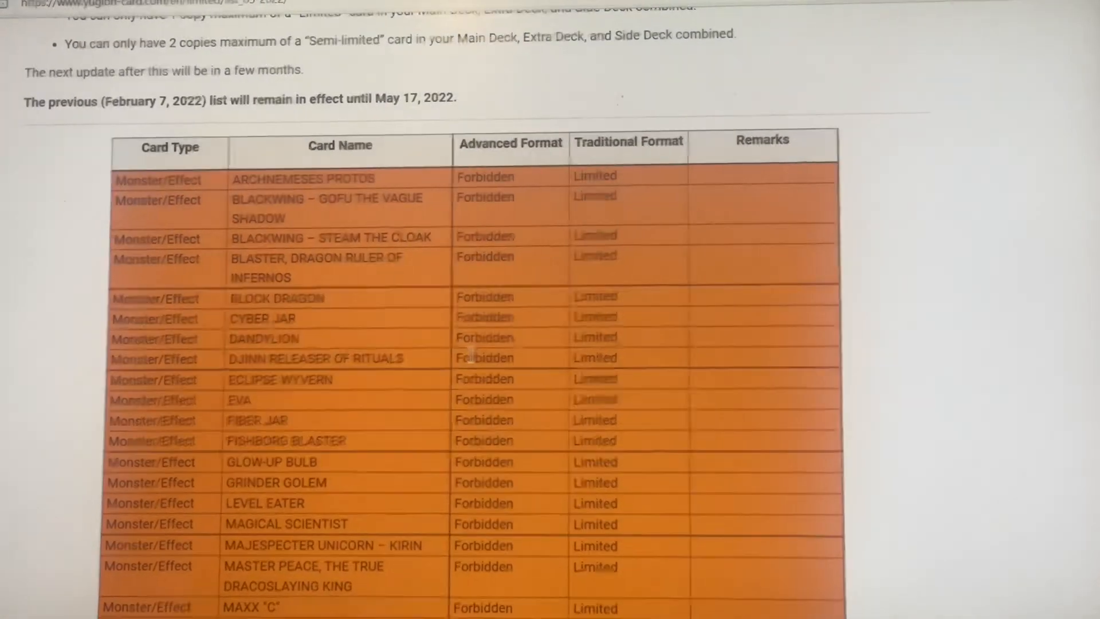